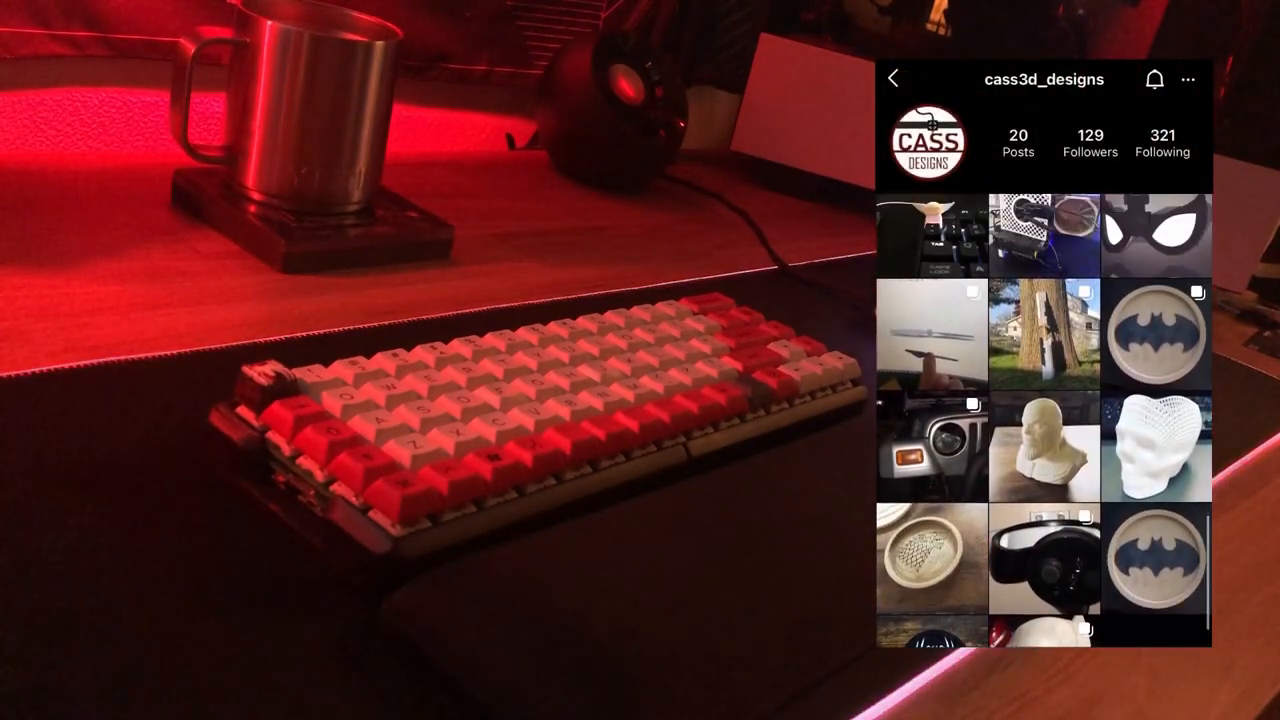
pyautogui.scroll(-3)
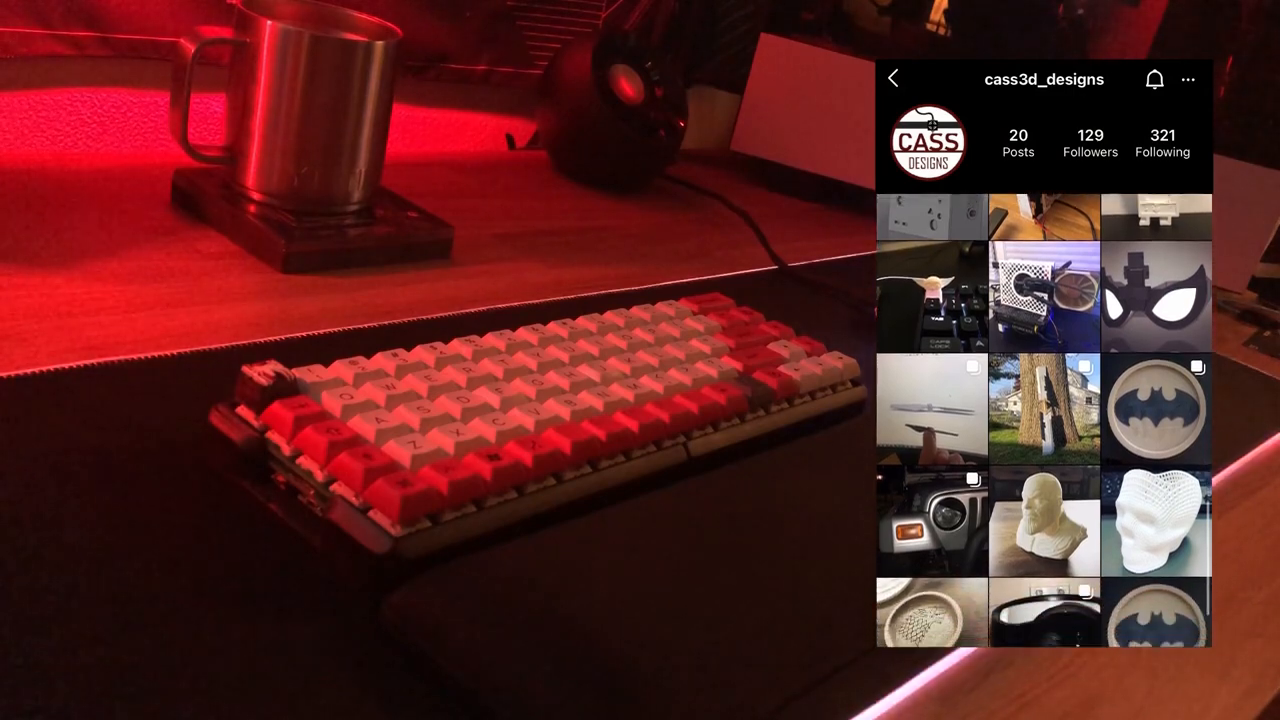
pyautogui.scroll(-3)
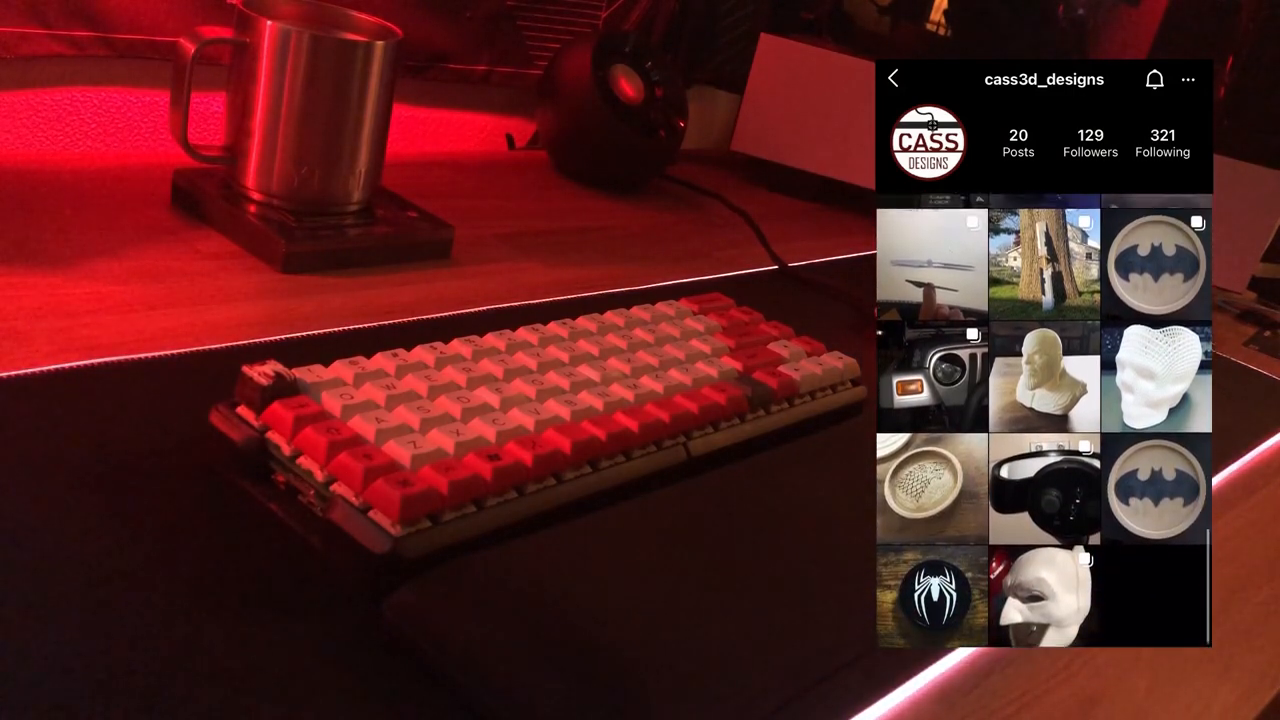